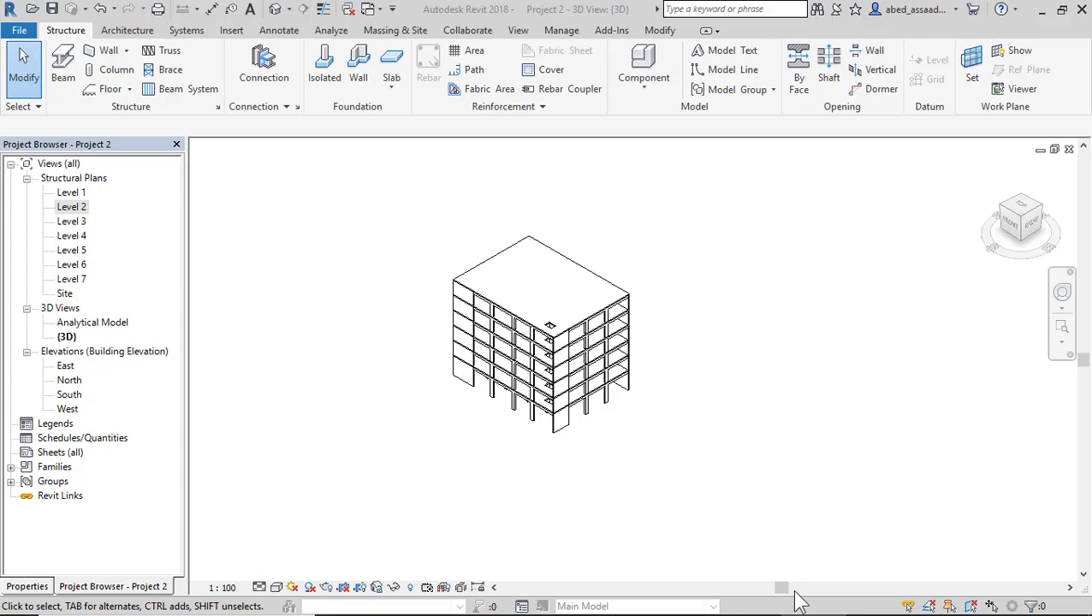
- Switch to the Chrome window showing the Export to ETABS App Store listing
click(749, 600)
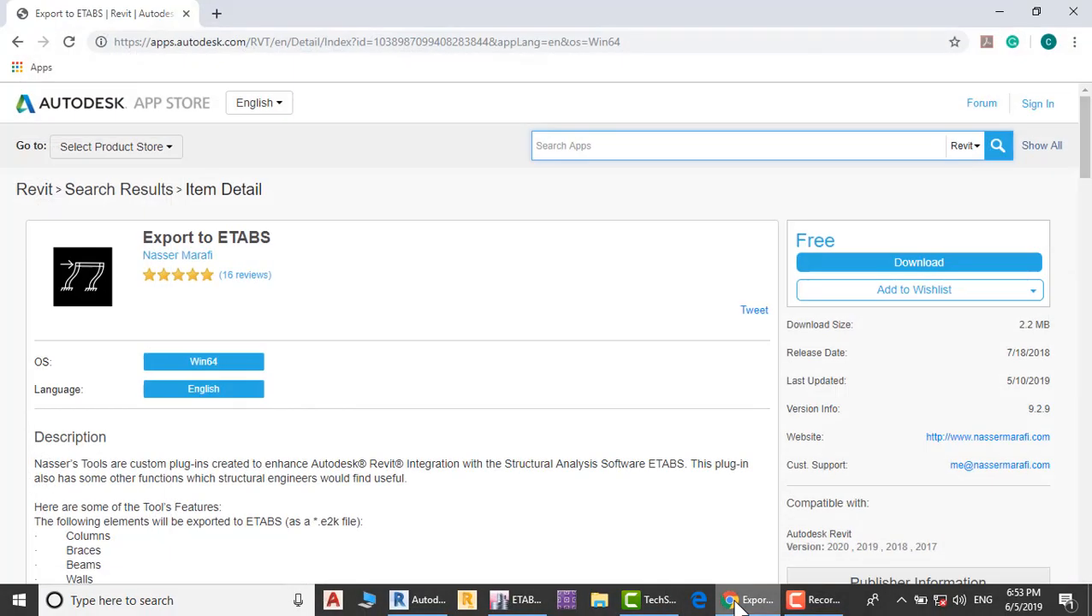
click(736, 145)
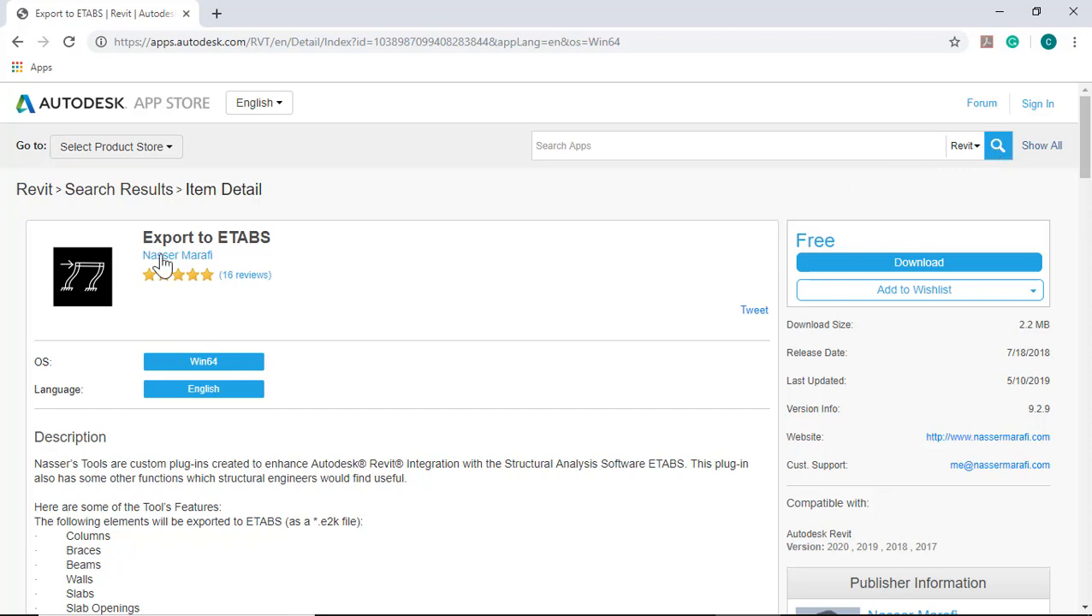
scroll(down, 3)
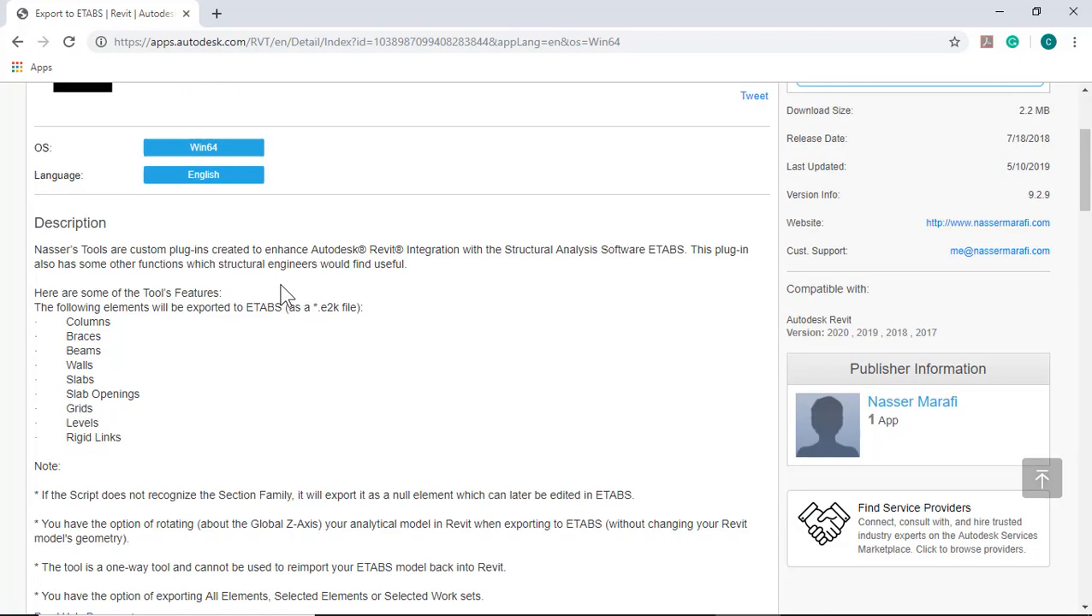
mouse_move(72, 317)
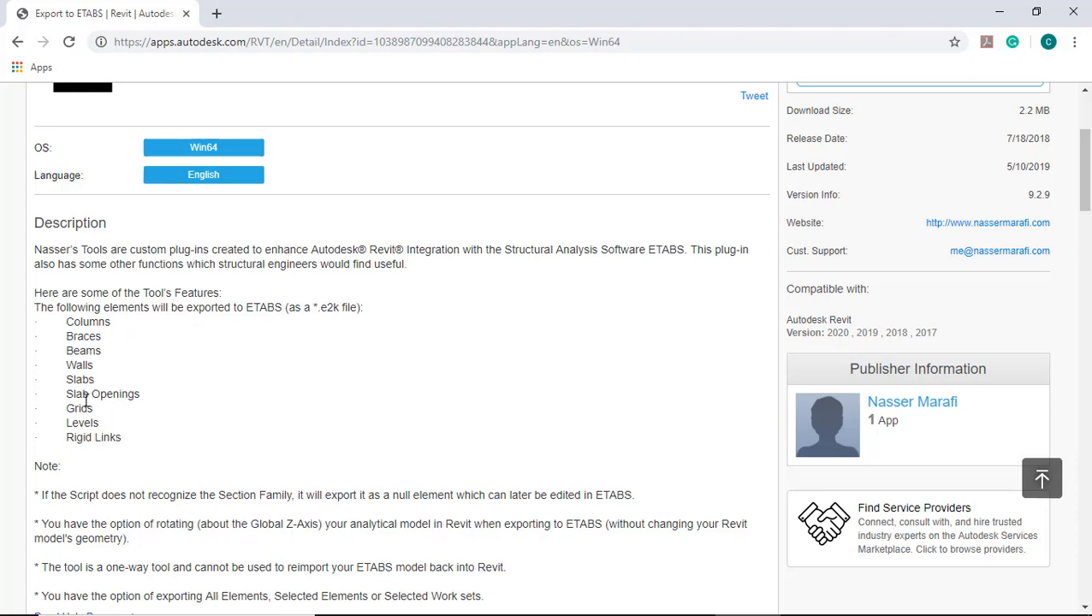
mouse_move(103, 458)
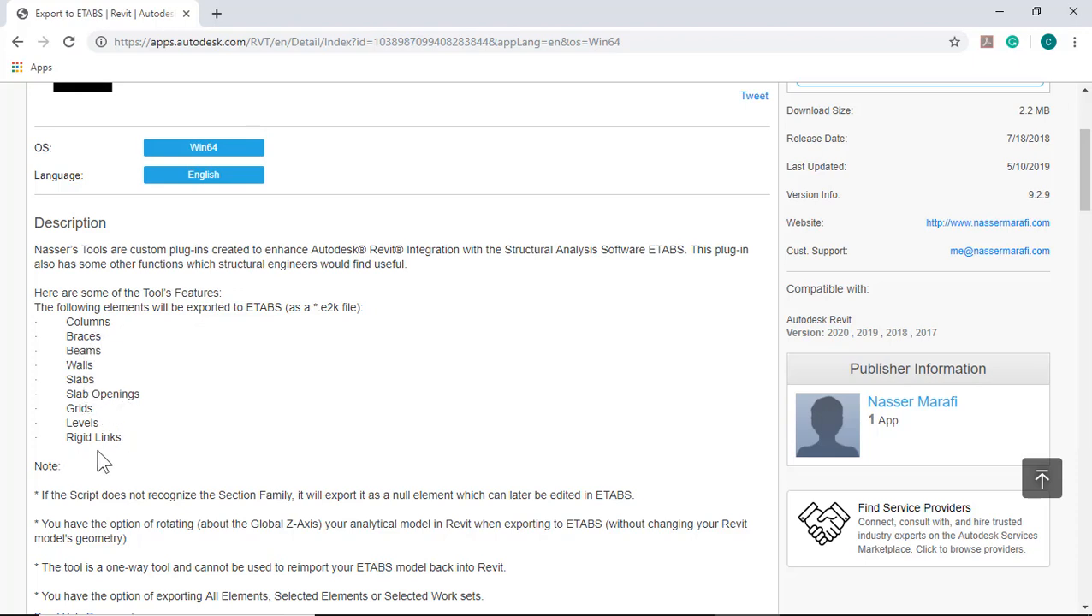
mouse_move(127, 455)
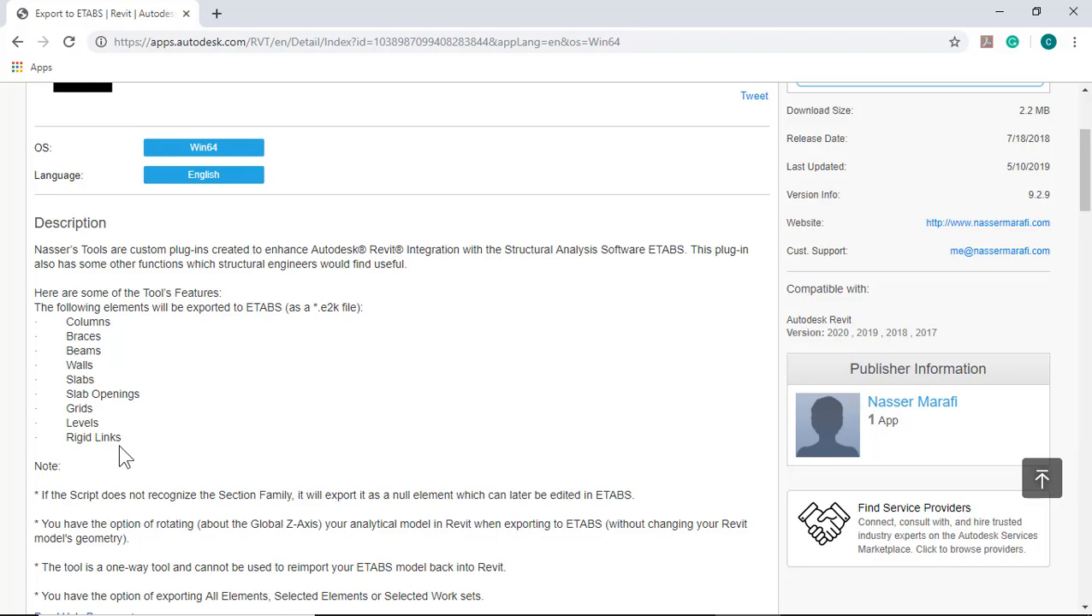
scroll(down, 3)
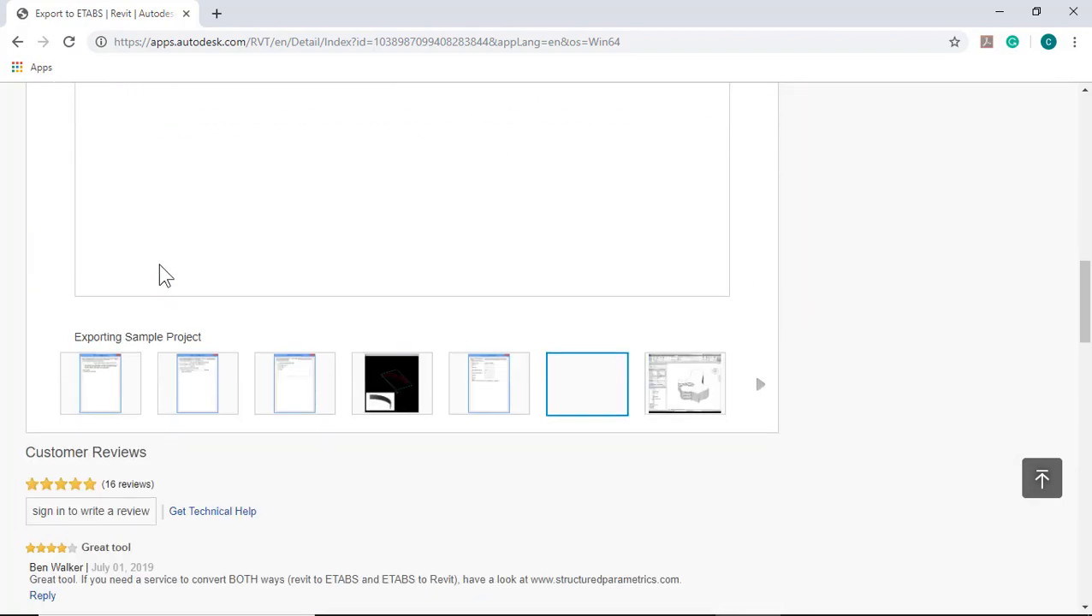
mouse_move(469, 339)
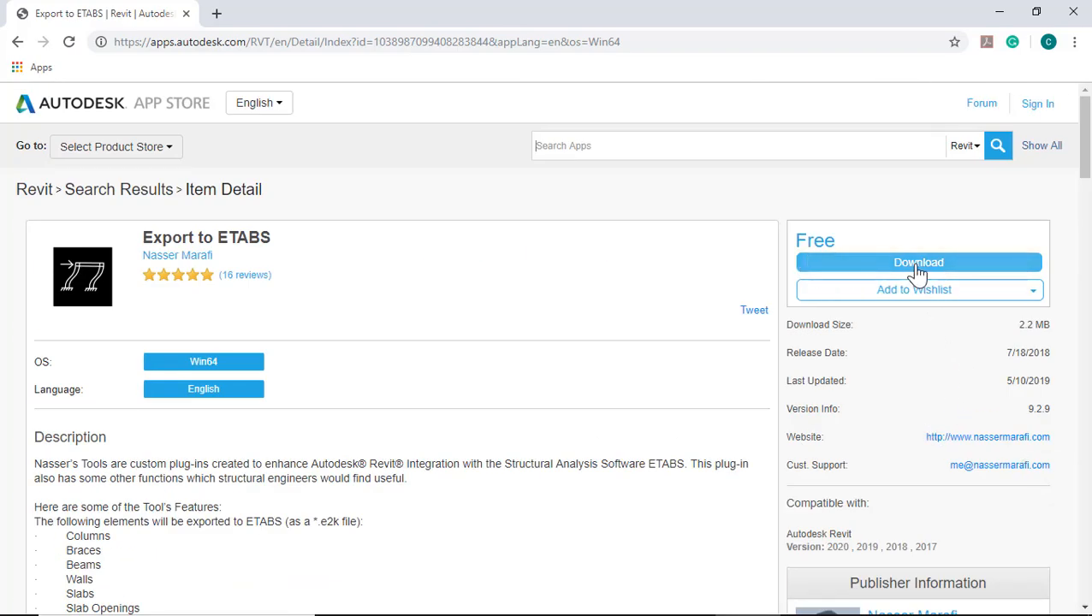
mouse_move(609, 276)
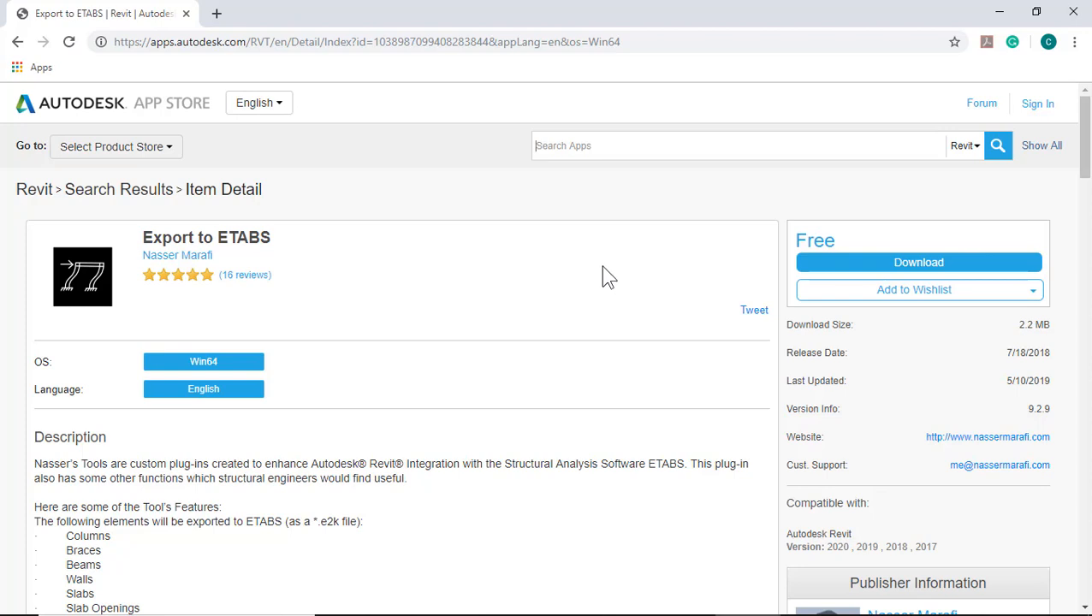
mouse_move(1053, 346)
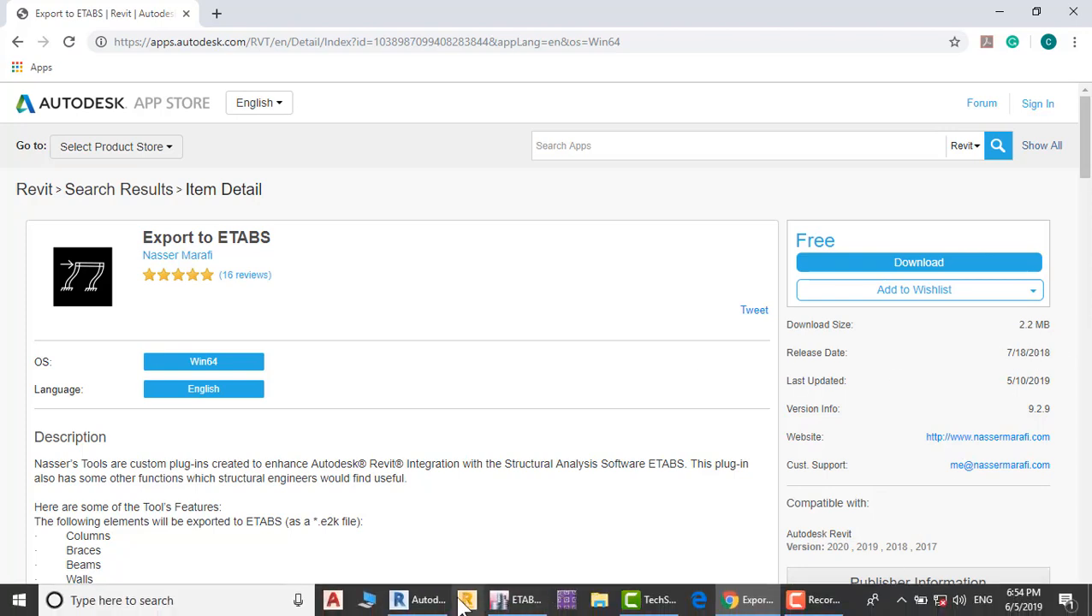
- Return to Revit and launch the Export to ETABS add-in from Add-Ins
click(427, 599)
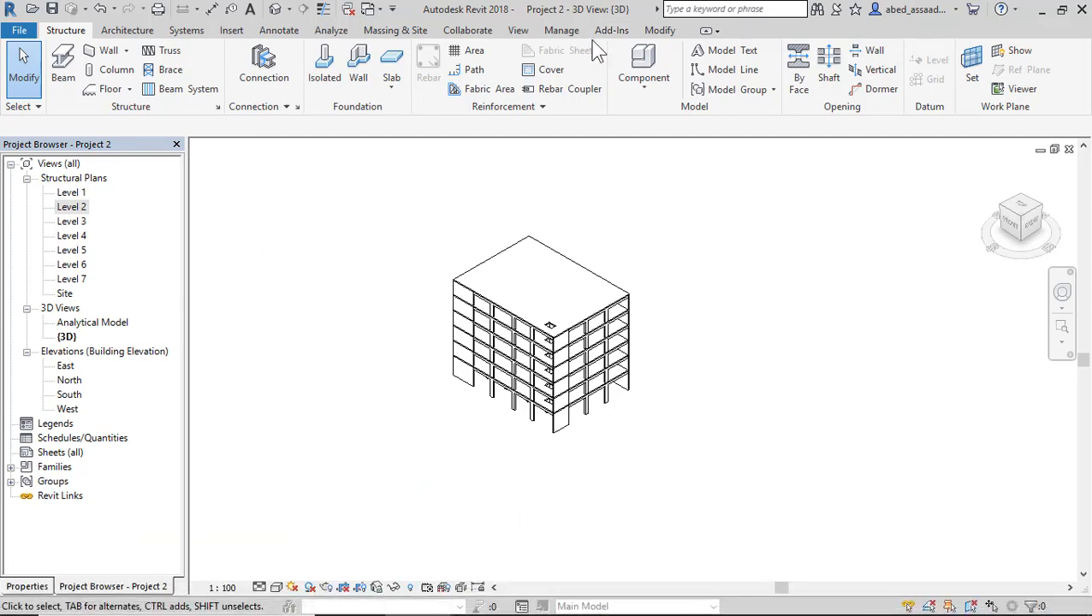
click(611, 30)
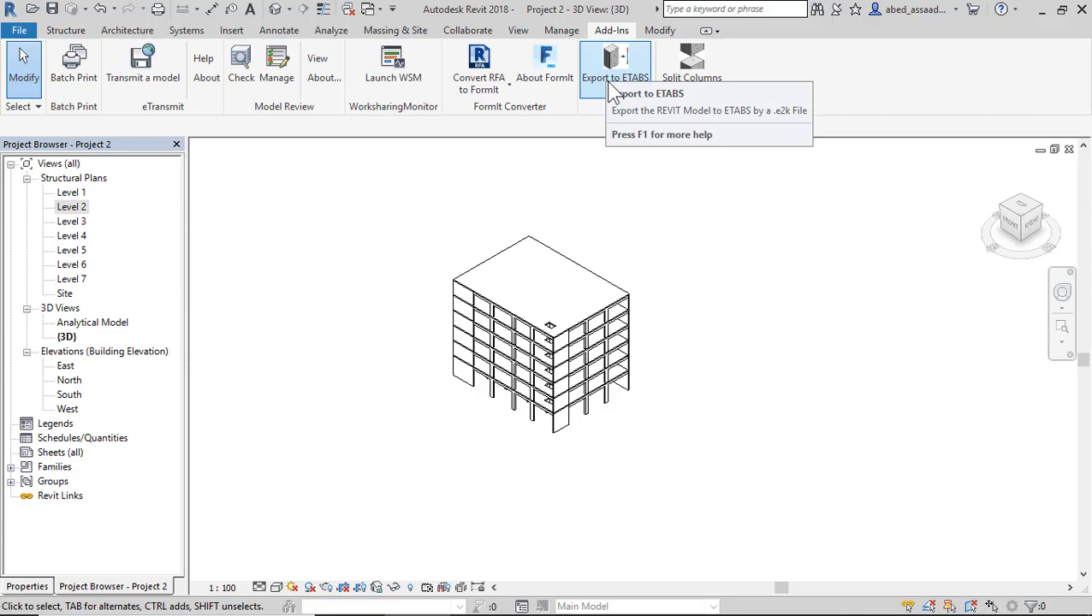
click(614, 69)
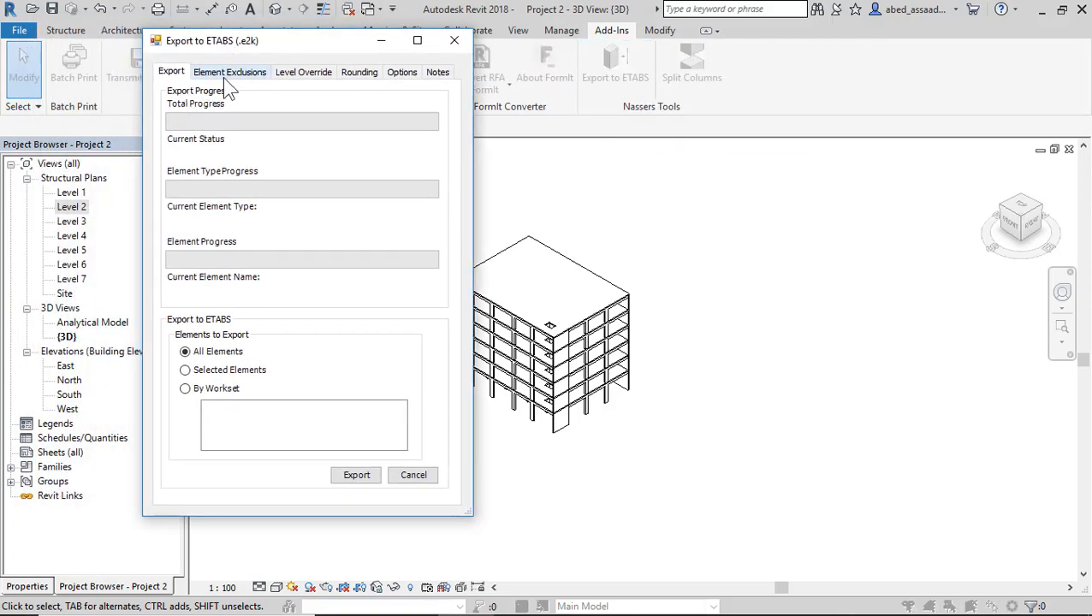
click(229, 72)
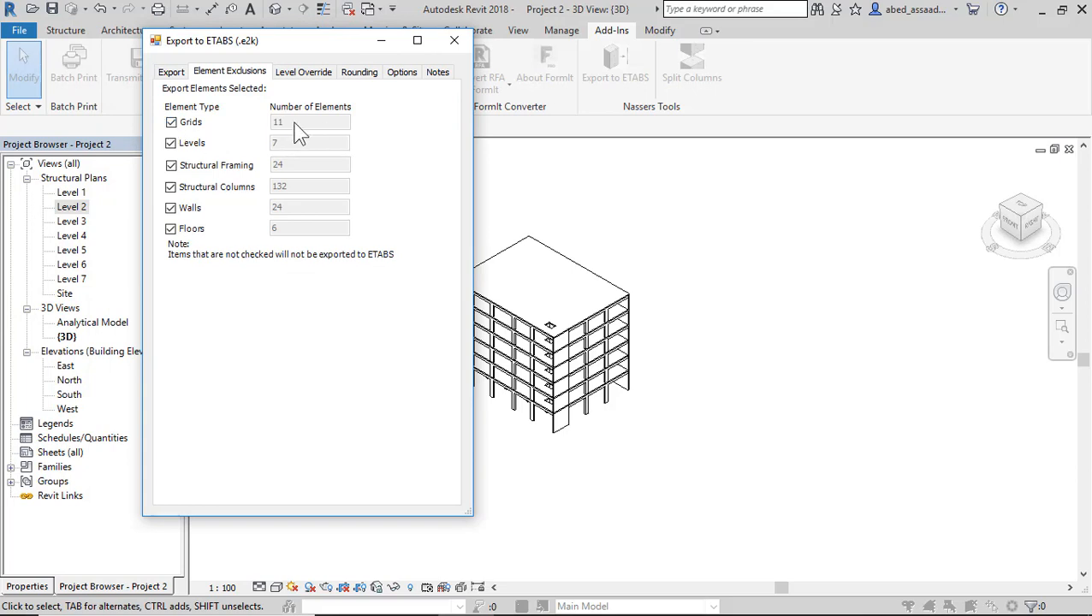
mouse_move(287, 180)
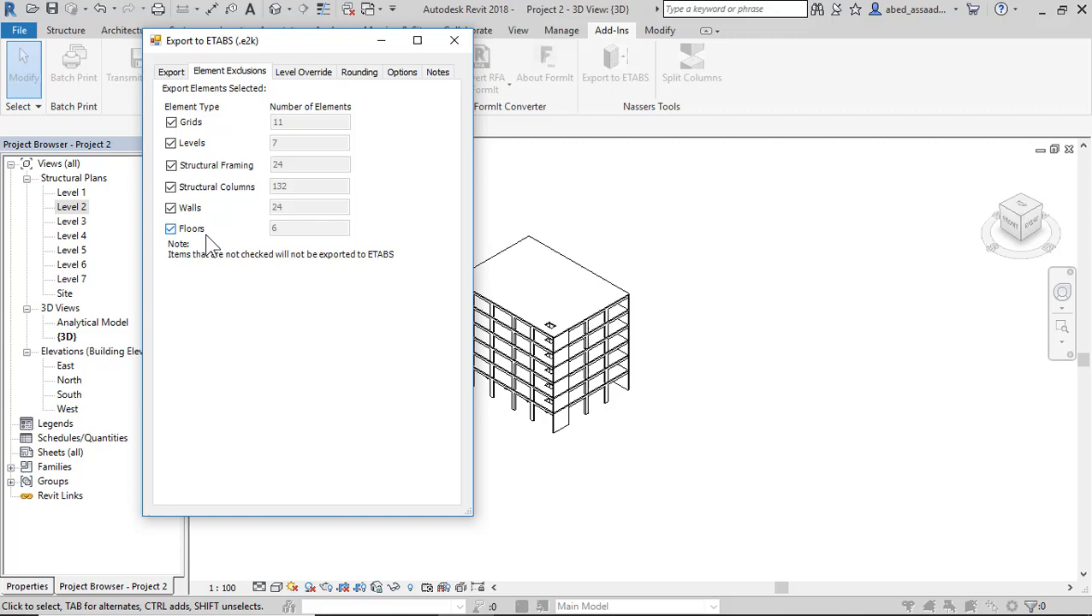
click(303, 72)
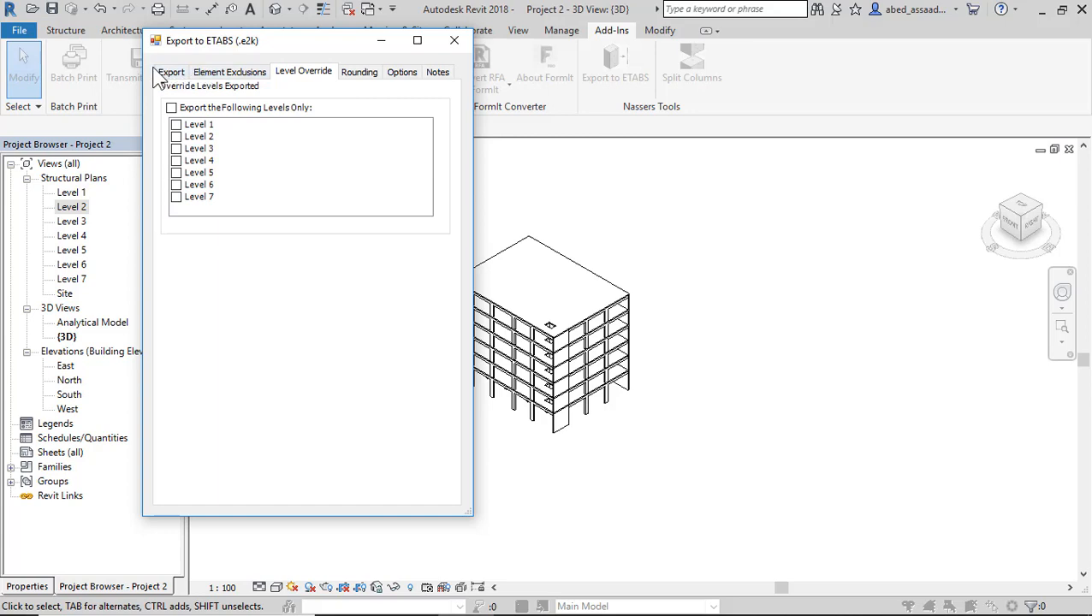
click(172, 72)
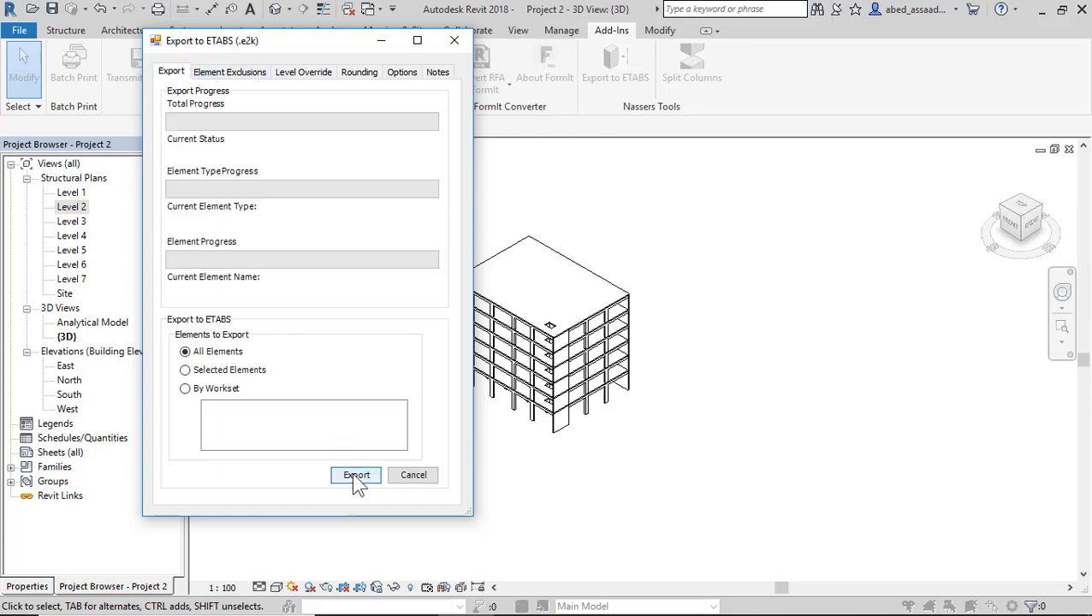
click(356, 476)
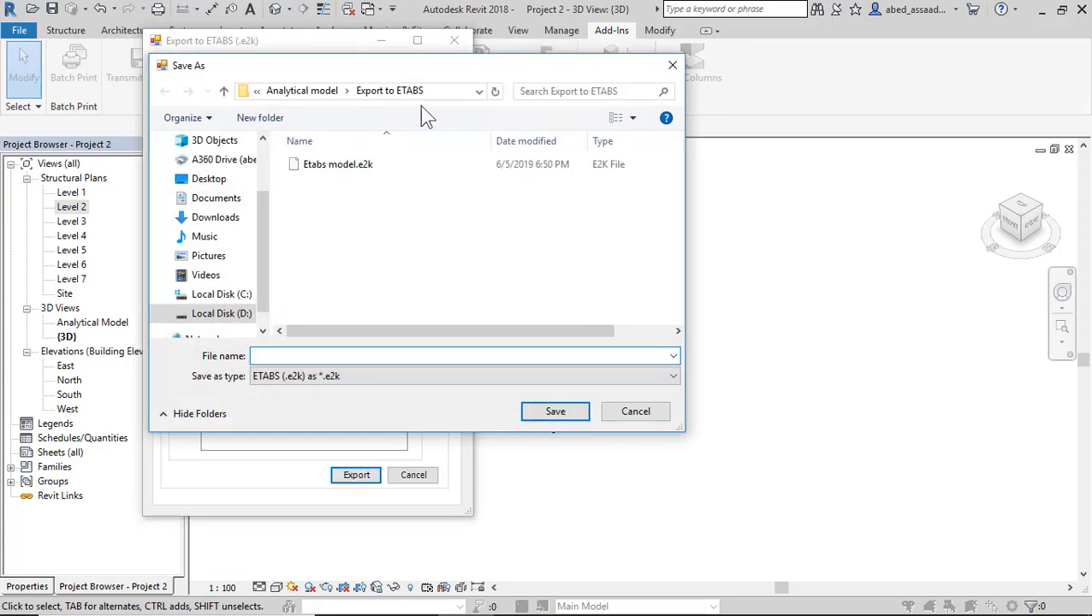
- Export to Etabs model.e2k, replacing the existing file, and acknowledge the zero-error completion
click(338, 164)
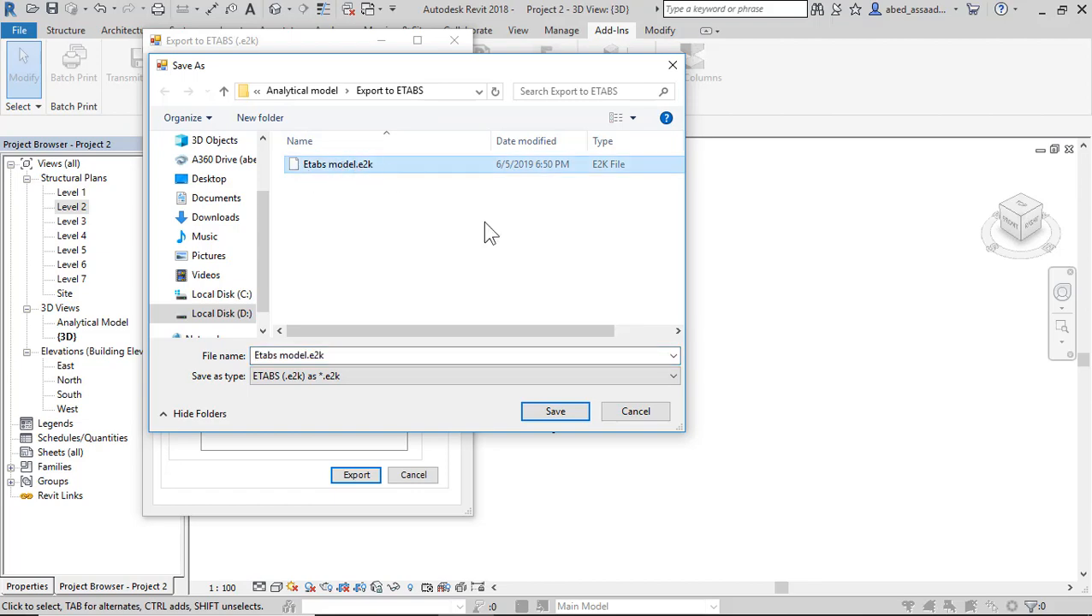
click(554, 411)
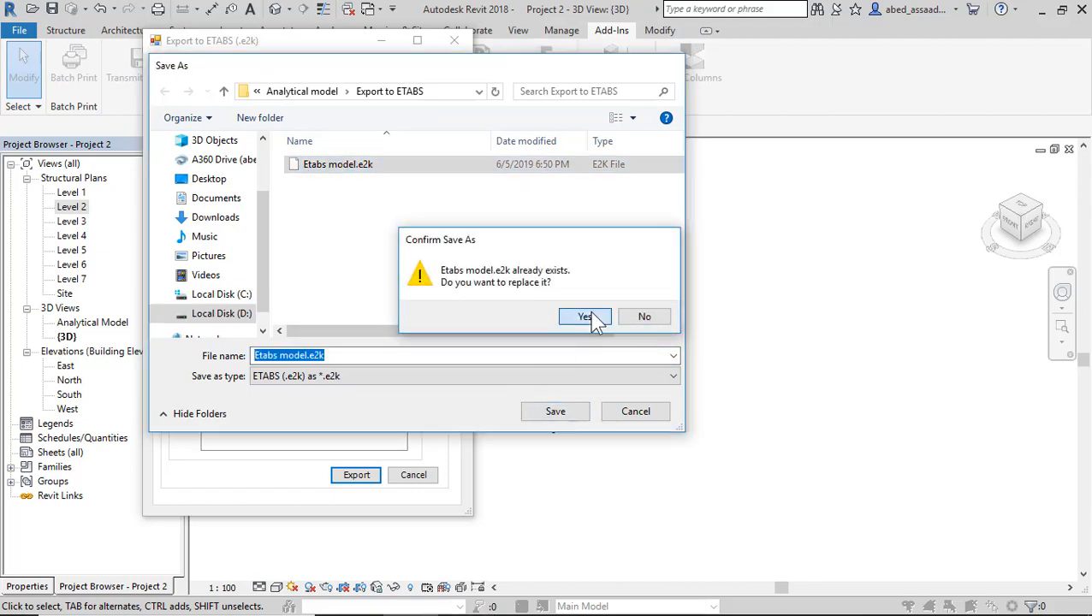
click(586, 315)
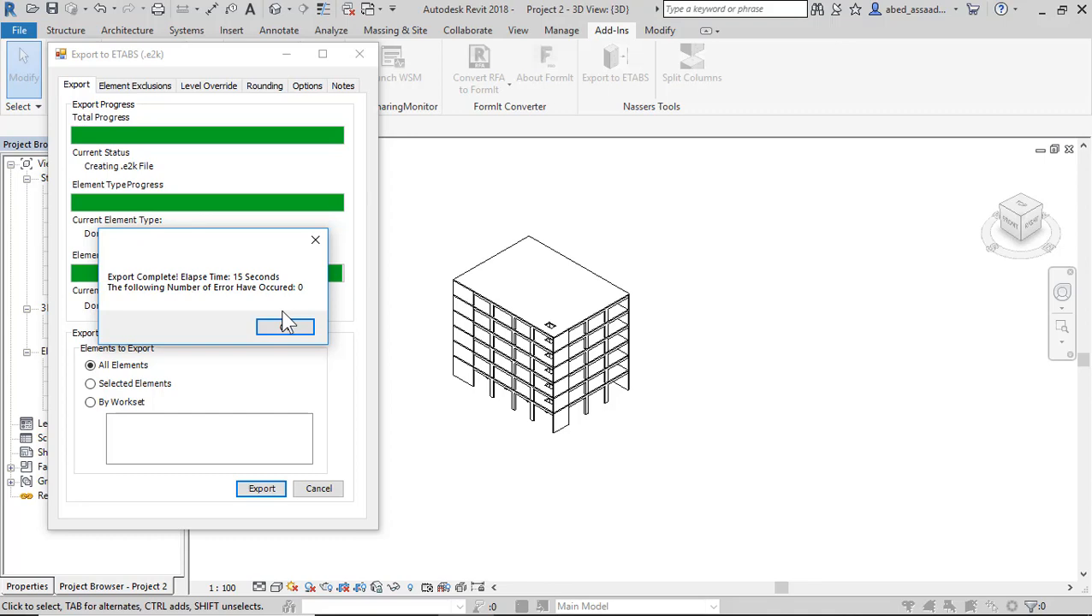
click(284, 327)
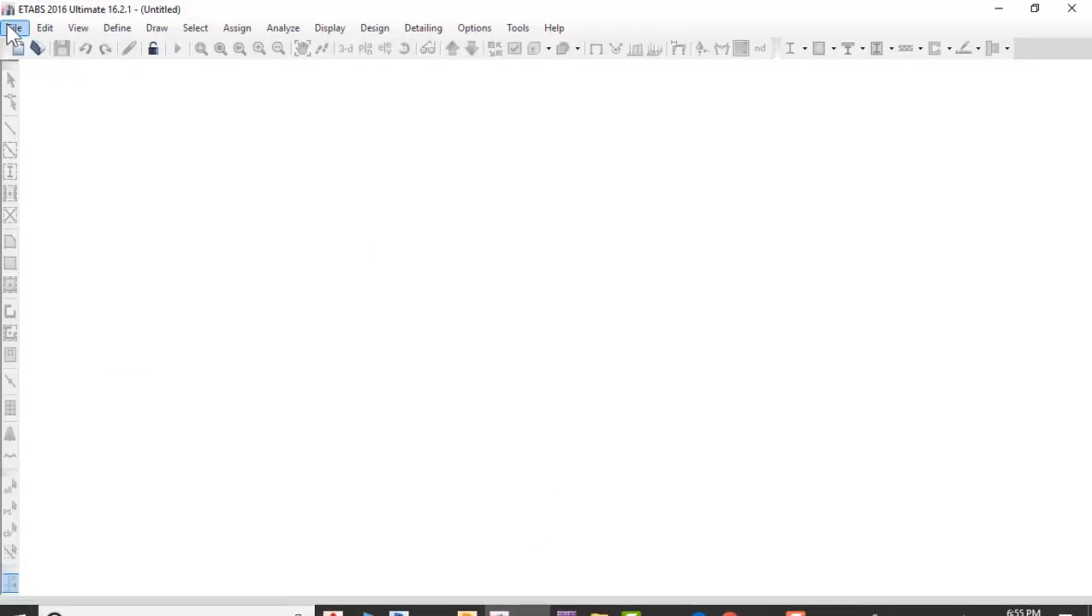
- Import Etabs model.e2k into ETABS 2016 via File > Import, accepting the version warning
click(14, 27)
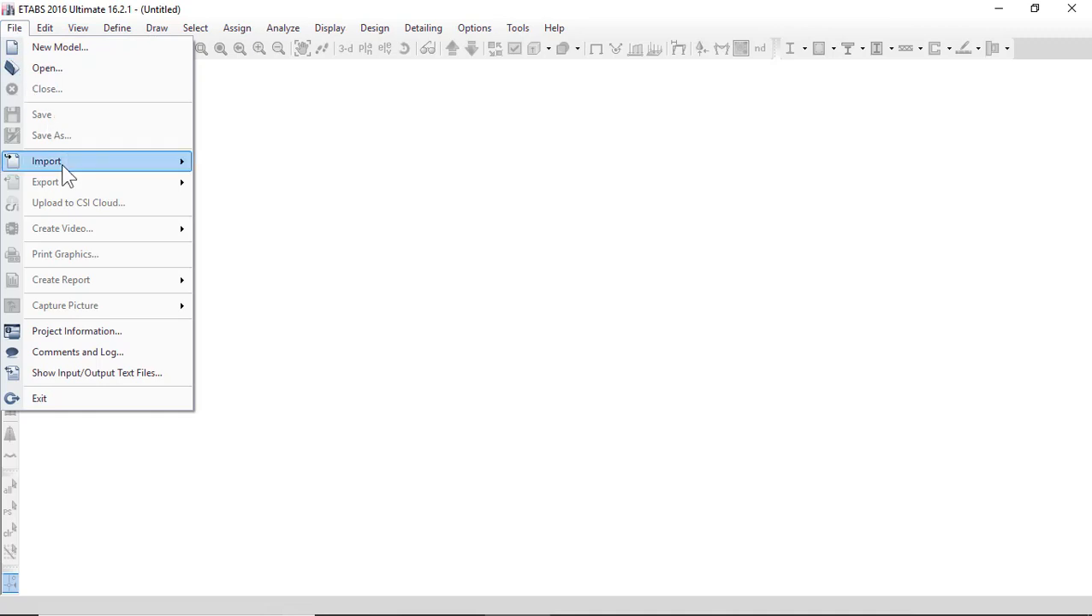
mouse_move(47, 161)
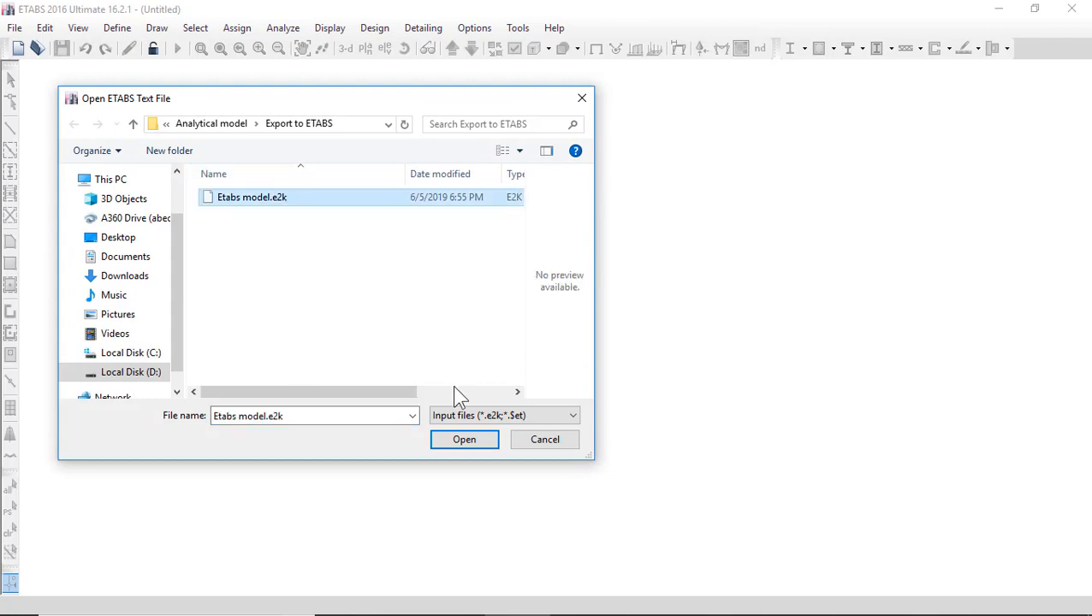
click(464, 438)
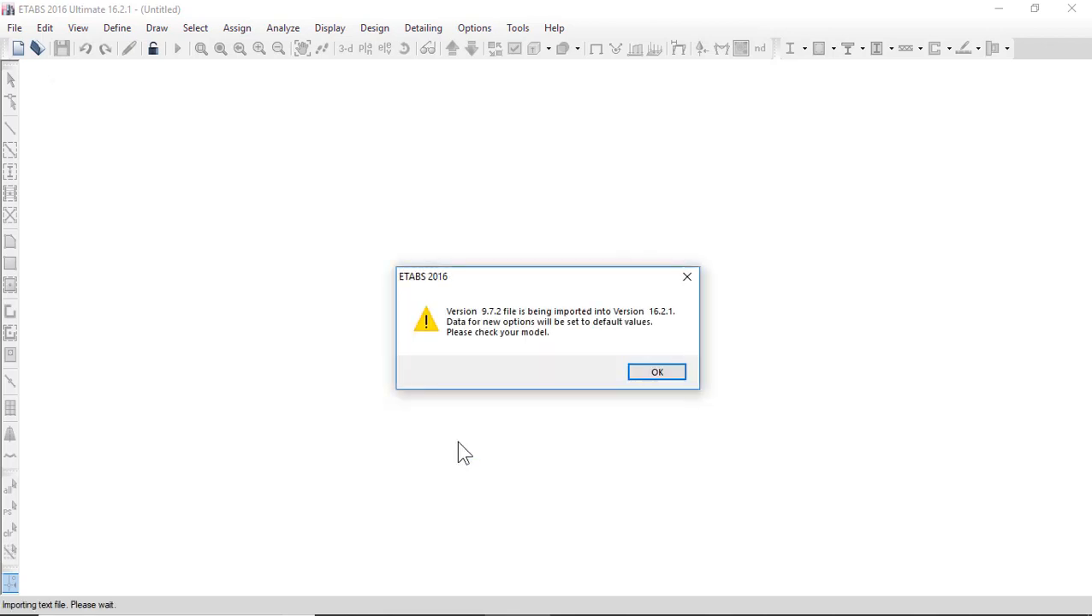
click(655, 372)
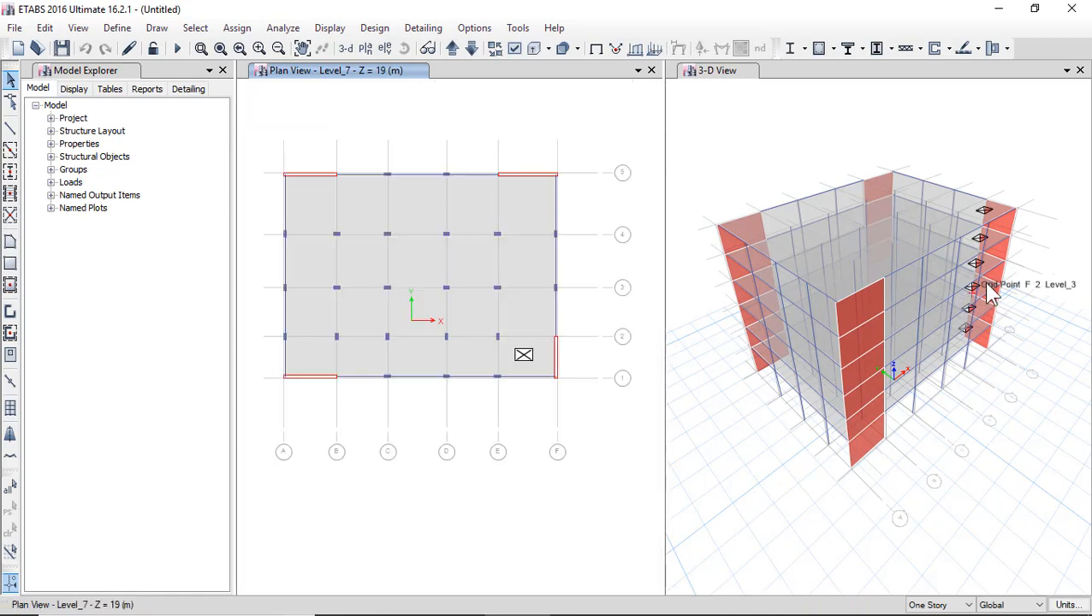
mouse_move(972, 385)
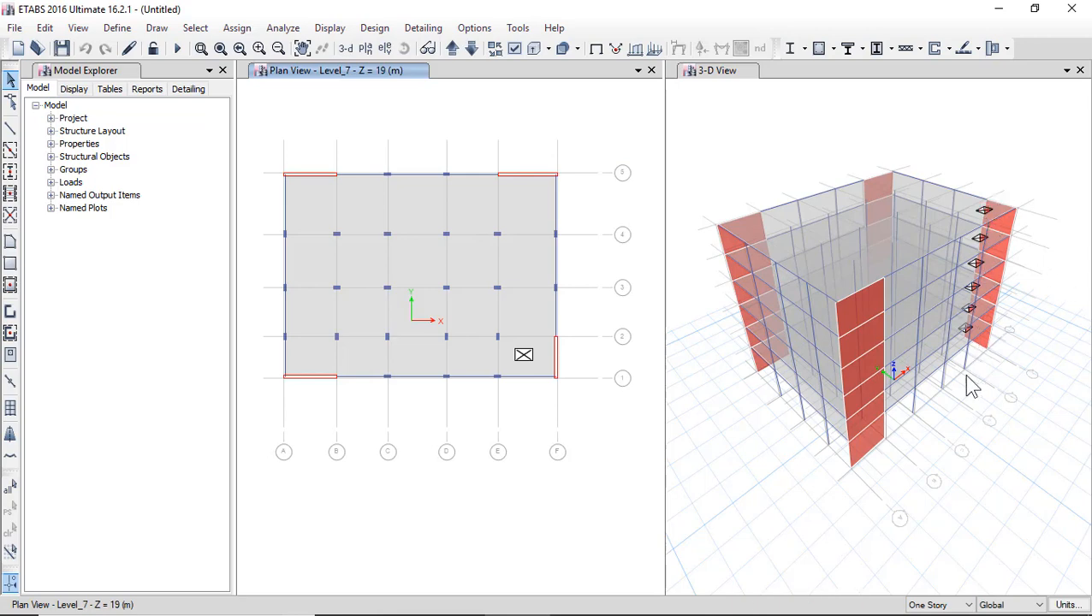
click(117, 28)
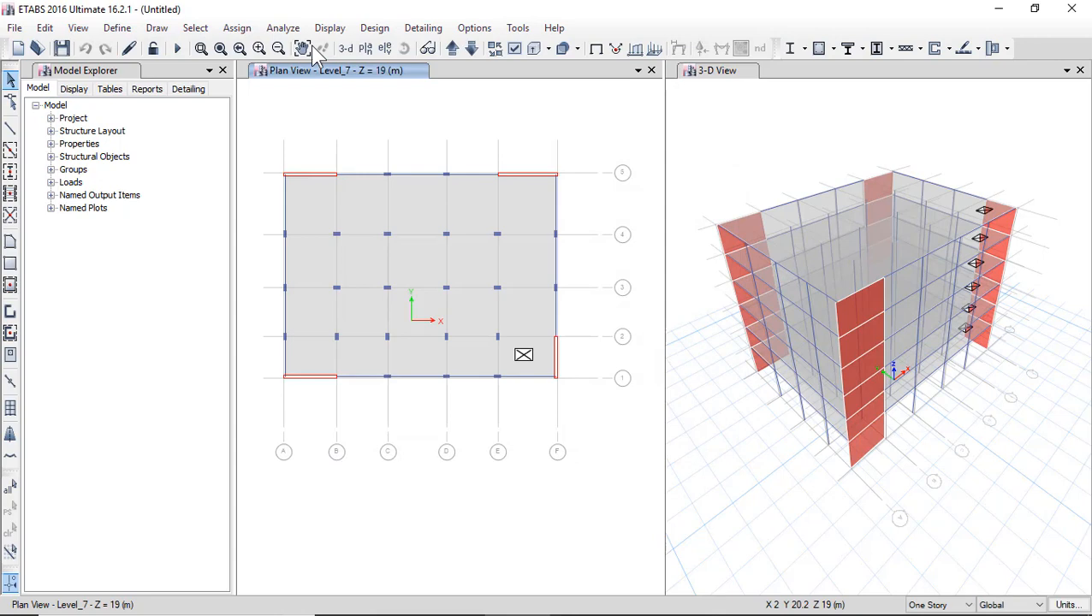
click(116, 27)
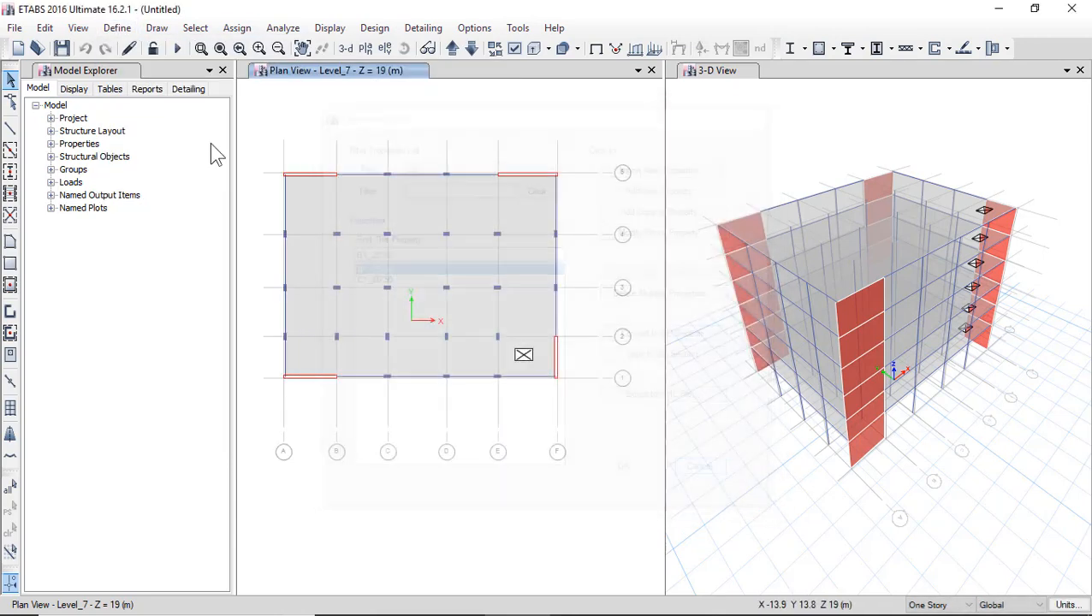
click(117, 27)
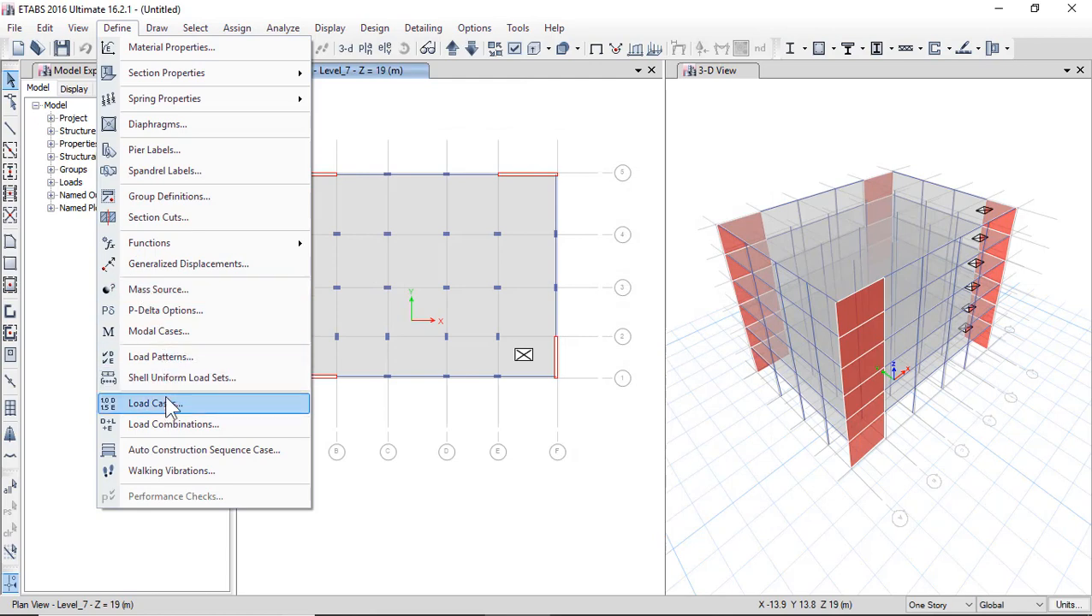
click(147, 404)
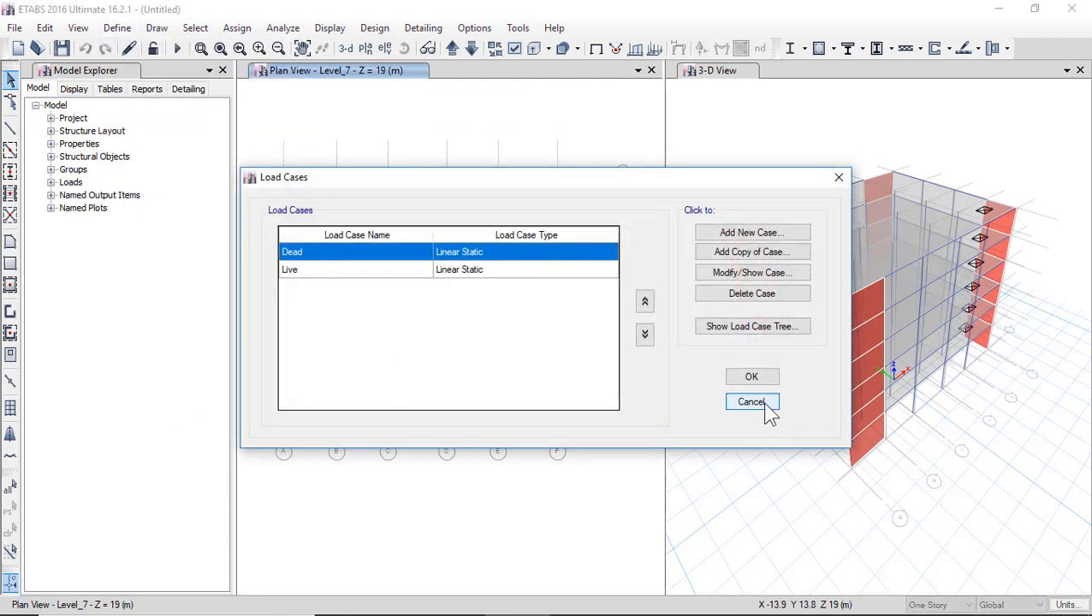
click(750, 403)
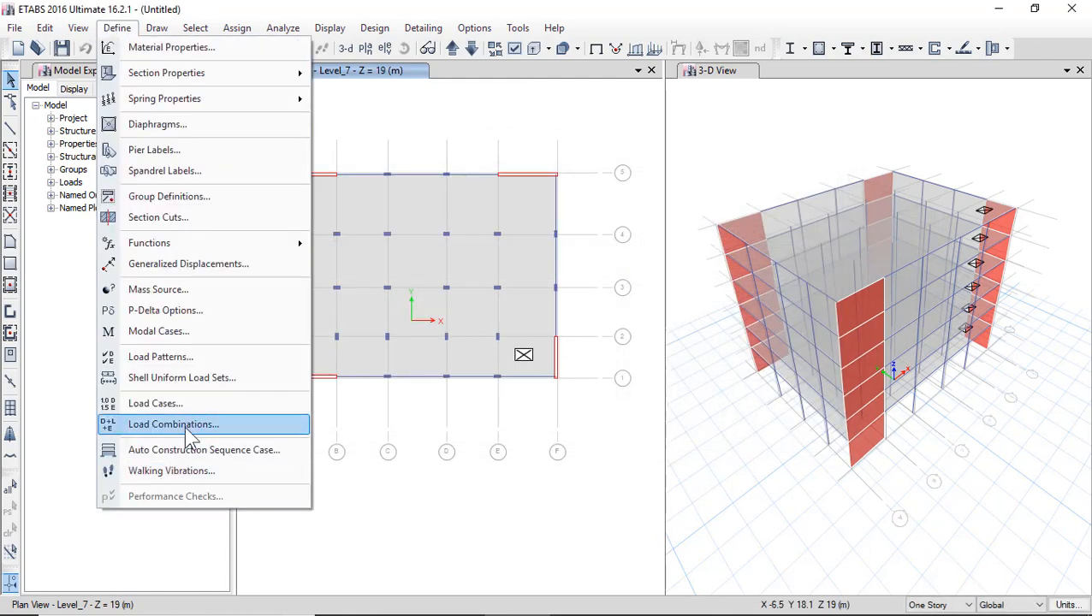
click(173, 424)
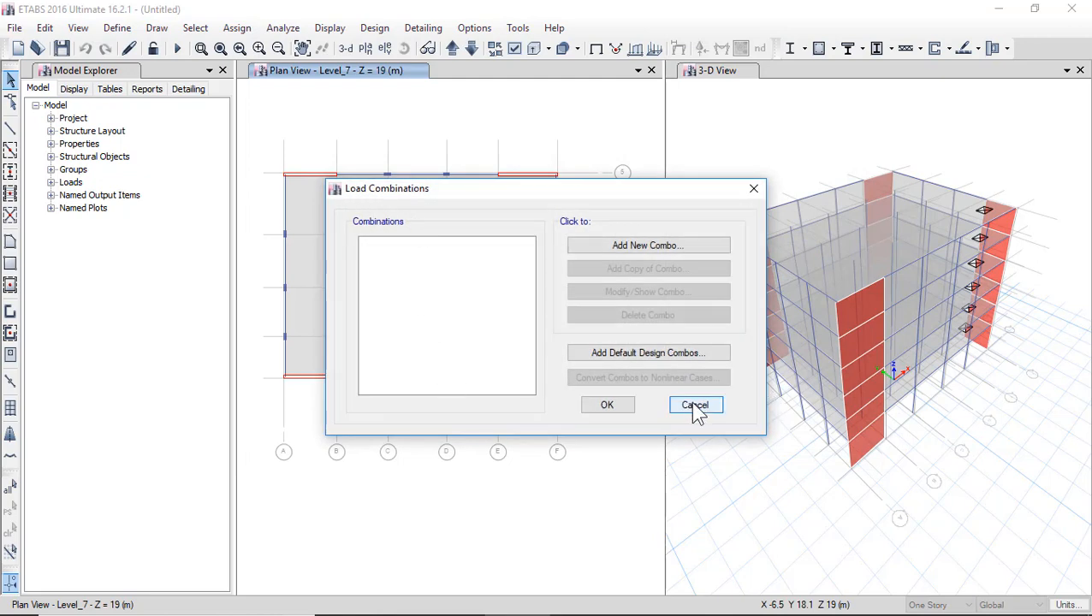
click(695, 404)
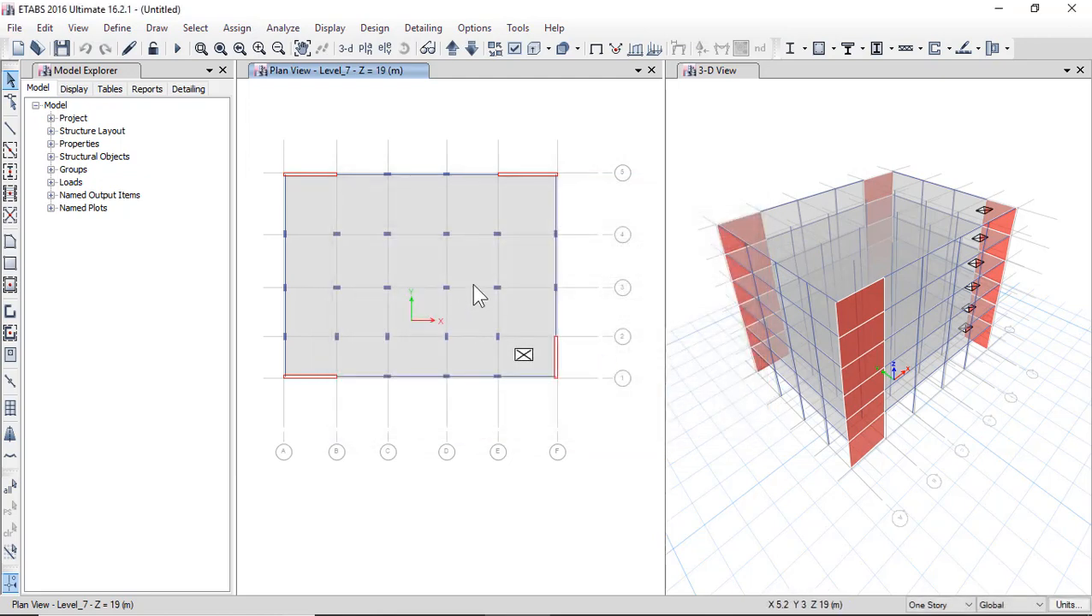